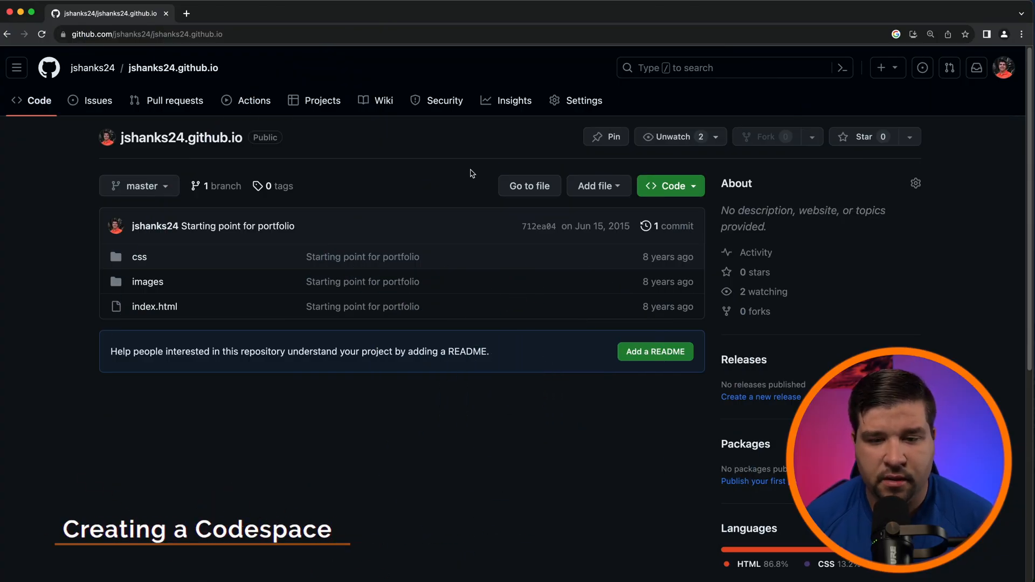
pyautogui.moveTo(454, 161)
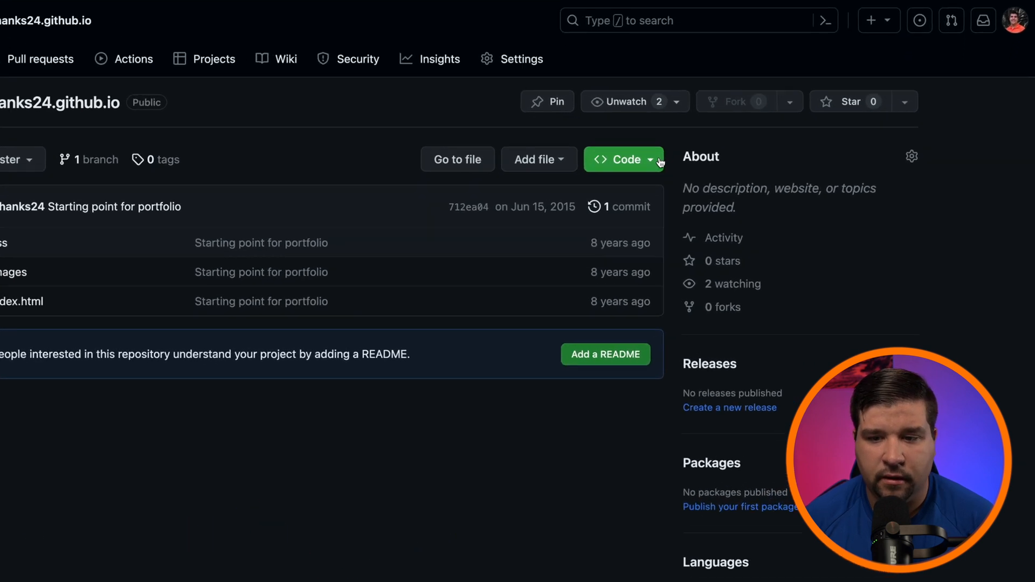
# Create a new codespace for the portfolio repo via Codespaces > New with options, keeping the defaults
pyautogui.click(622, 159)
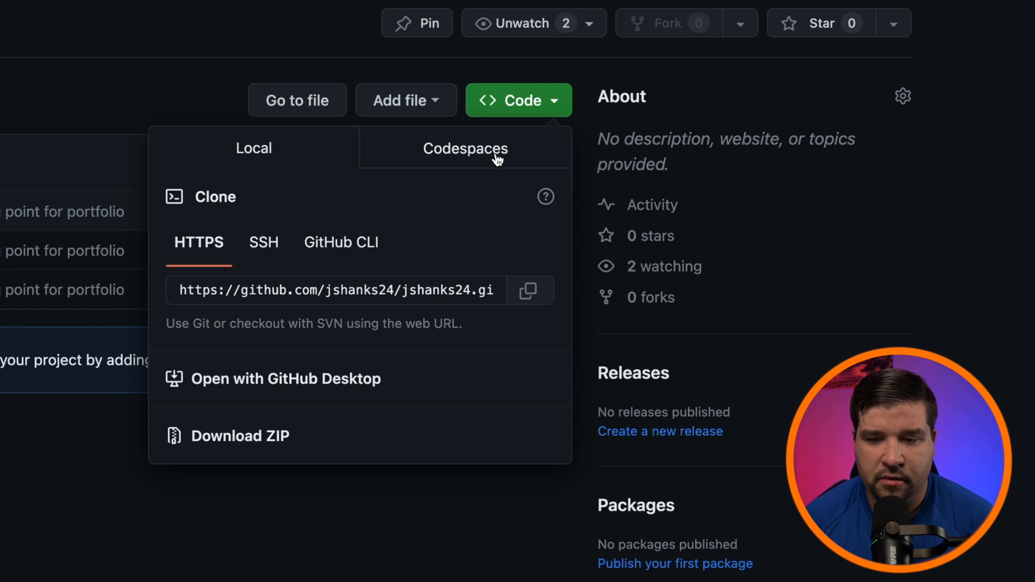
pyautogui.click(466, 148)
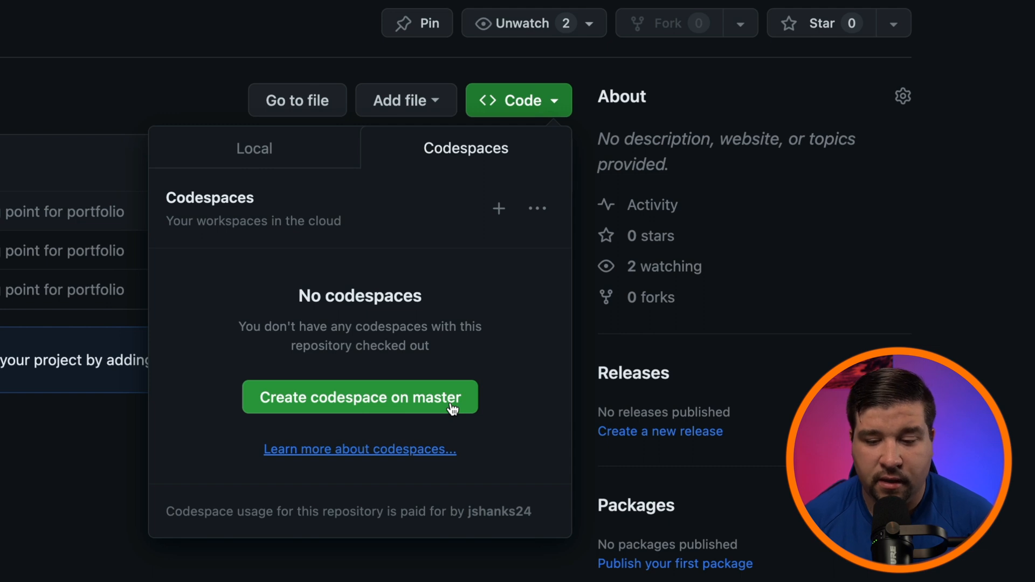
pyautogui.moveTo(537, 208)
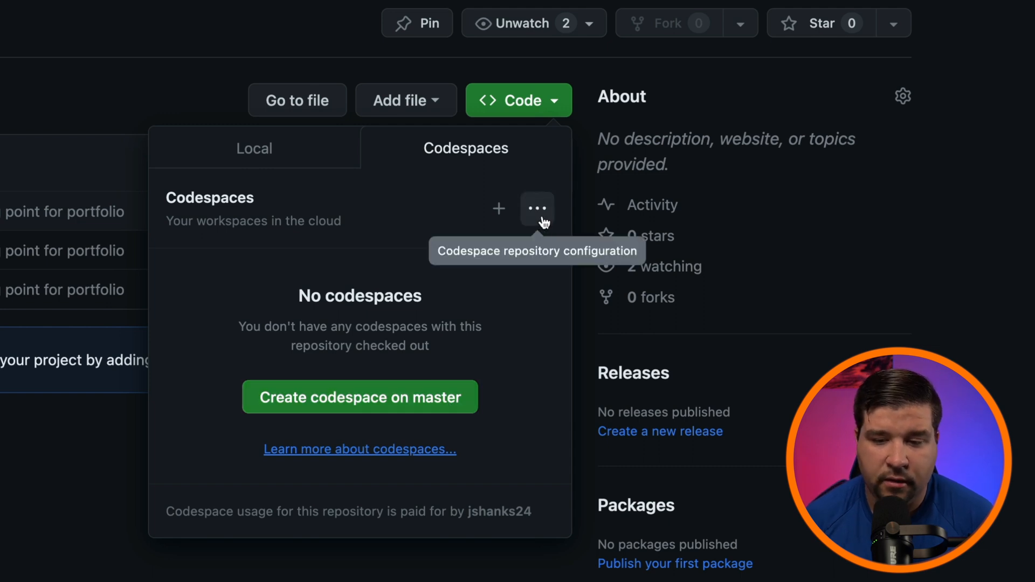
pyautogui.click(537, 208)
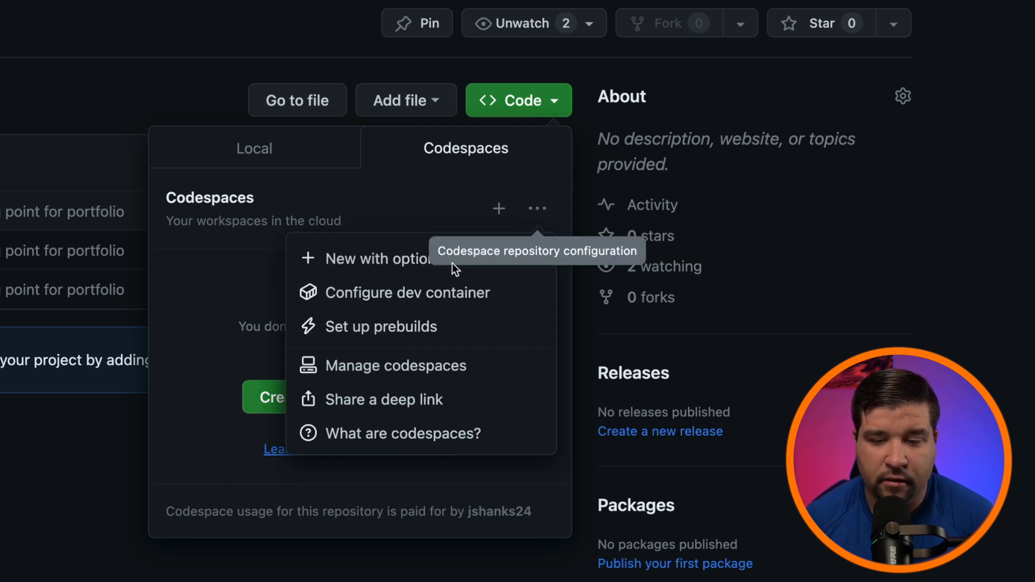
pyautogui.click(373, 258)
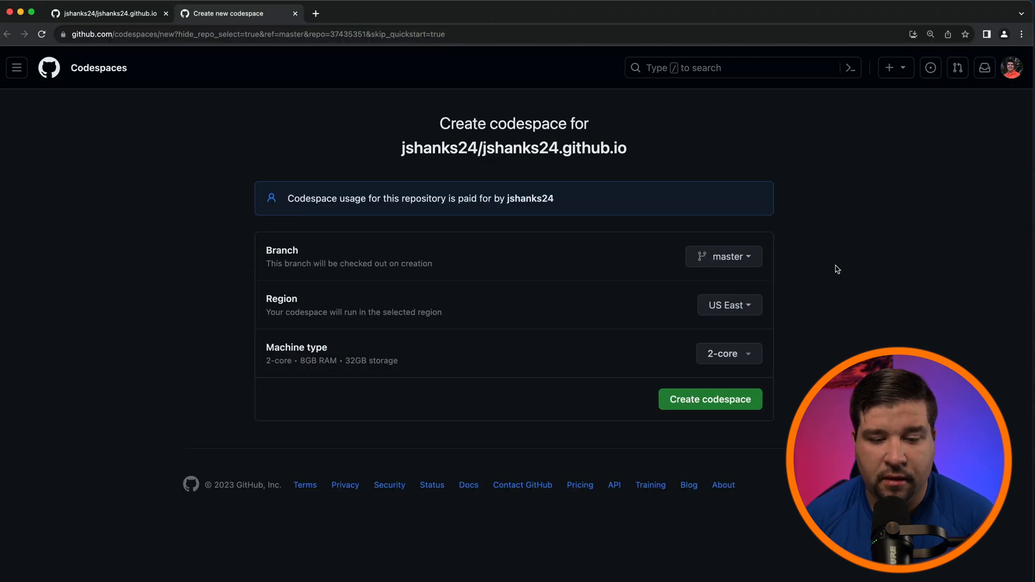
pyautogui.moveTo(287, 259)
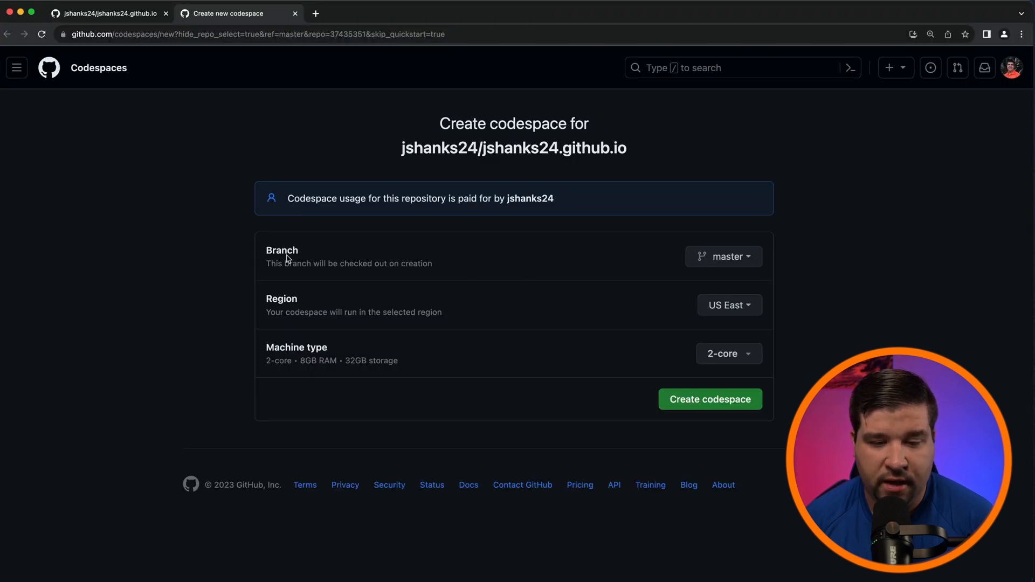
pyautogui.moveTo(731, 373)
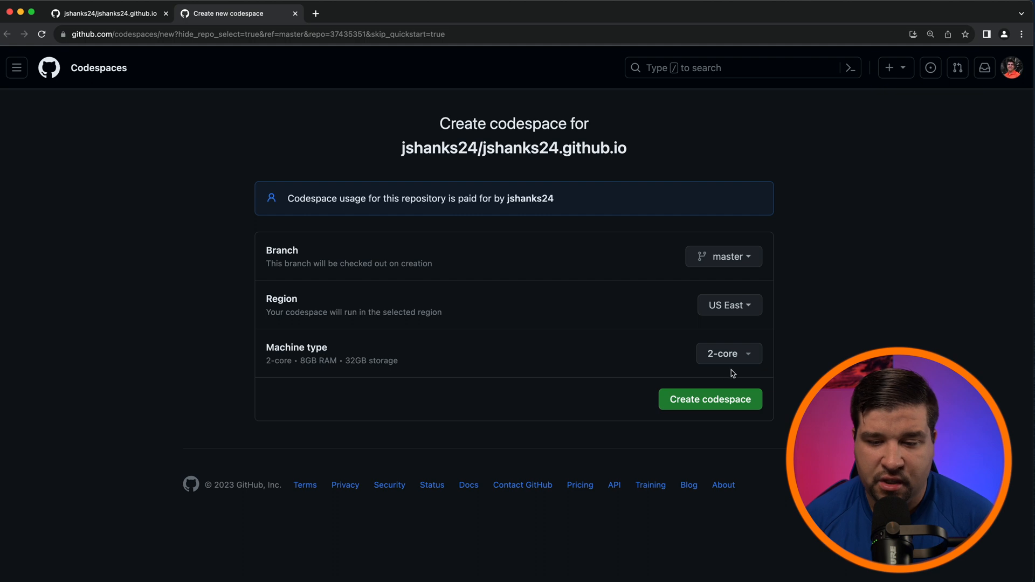
pyautogui.moveTo(828, 365)
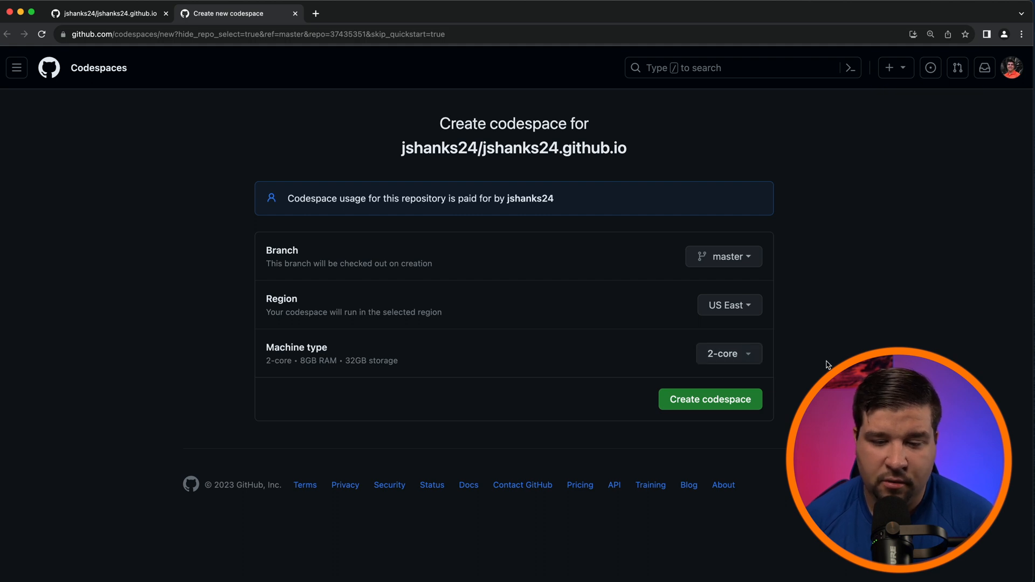
pyautogui.click(709, 399)
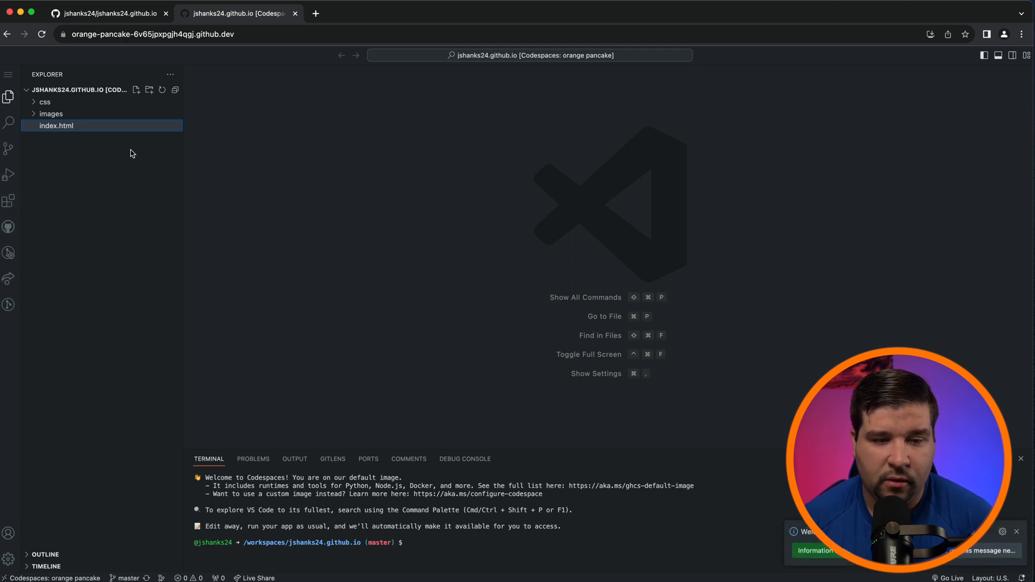
# Delete the portfolio codespace and start a new one from the Next.js template
pyautogui.click(57, 125)
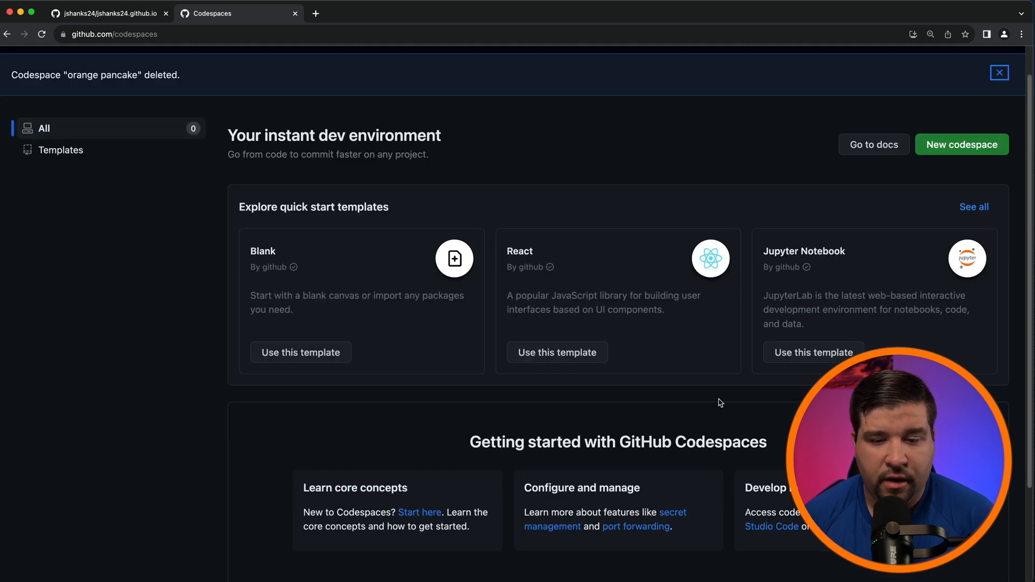
pyautogui.moveTo(751, 314)
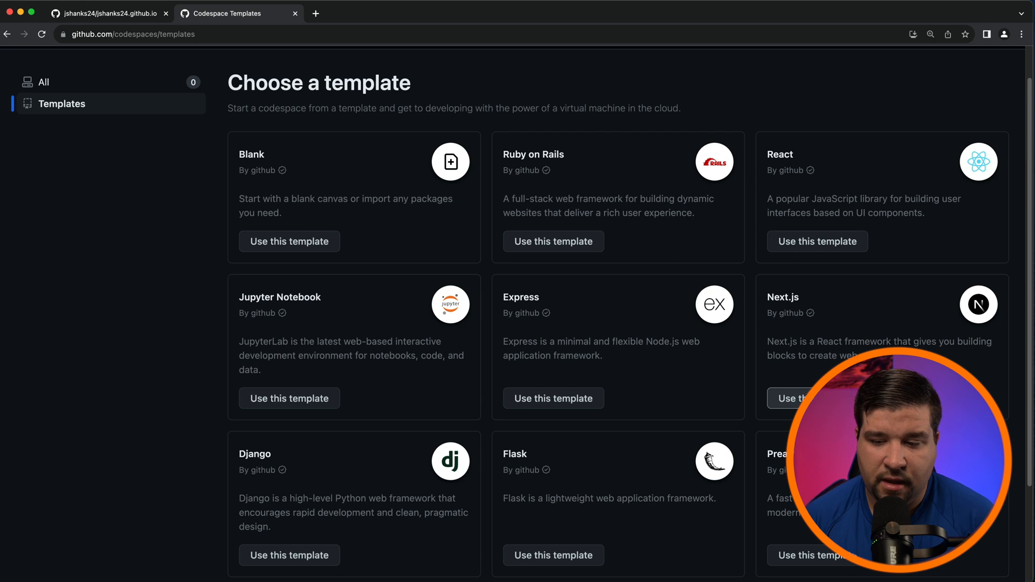
pyautogui.click(816, 398)
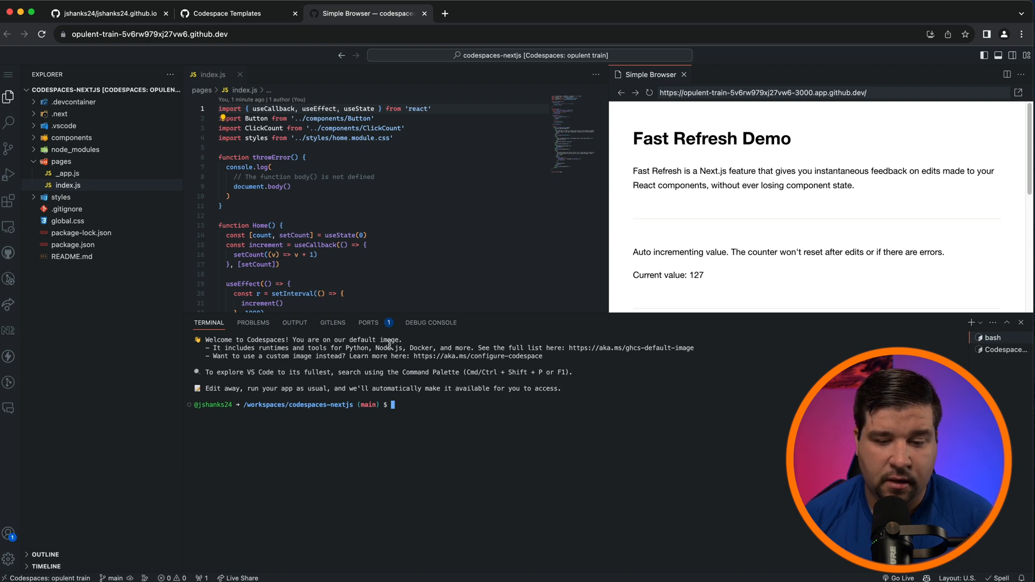
# Set the forwarded port 3000 of the Next.js app to Public visibility from the Ports panel
pyautogui.click(369, 323)
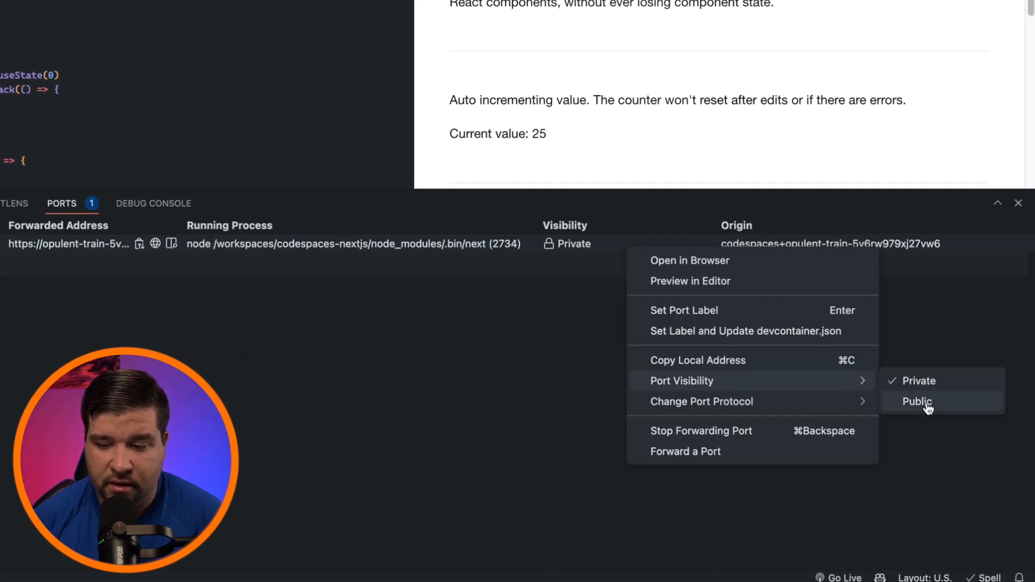
pyautogui.click(916, 401)
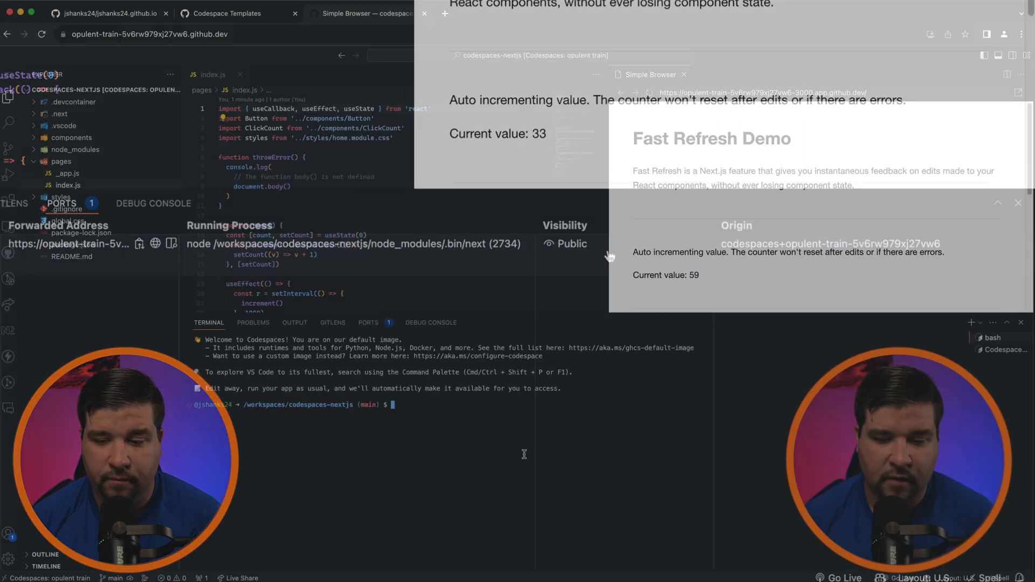
pyautogui.press('cmd+shift+p')
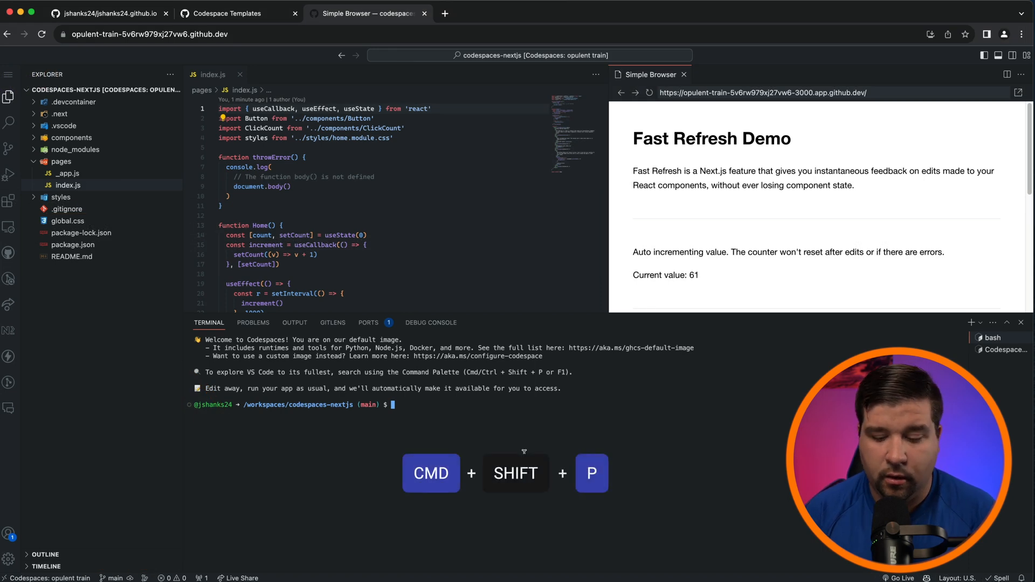
# Search Codespaces commands in the Command Palette, then search Extensions for 'hyper them'
pyautogui.press('Cmd+Shift+P')
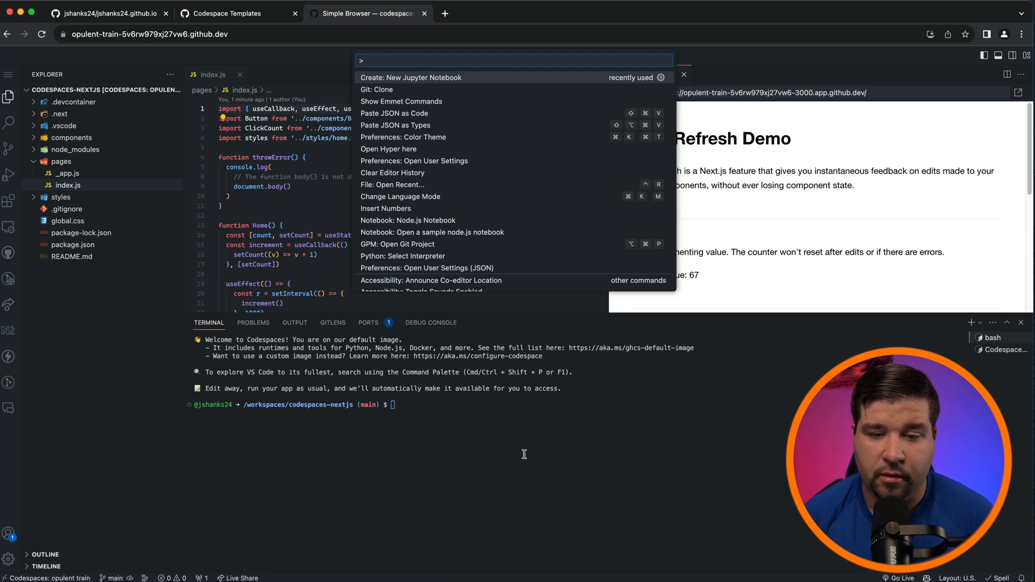
pyautogui.write('codesp')
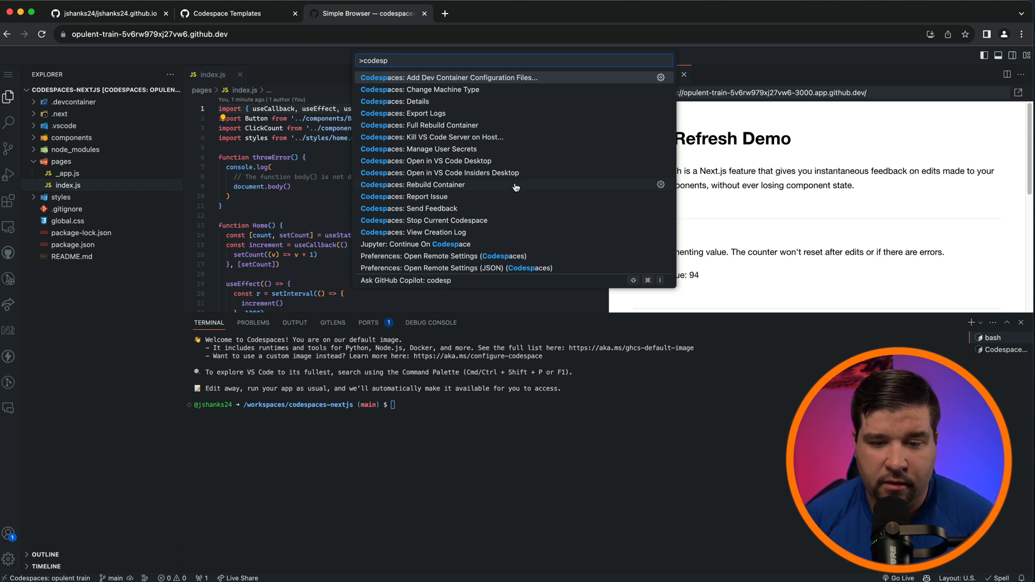
pyautogui.moveTo(524, 224)
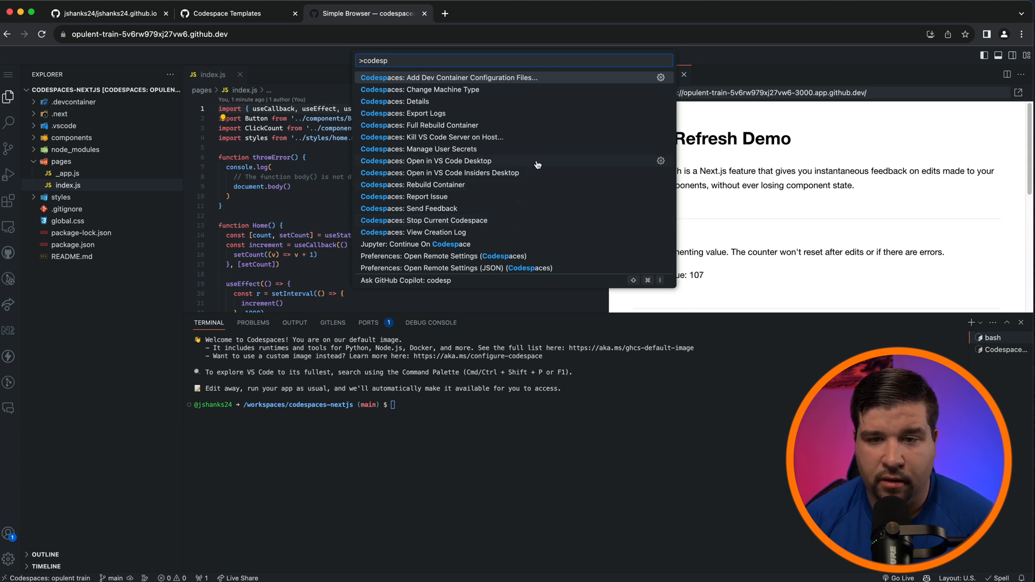
pyautogui.click(10, 201)
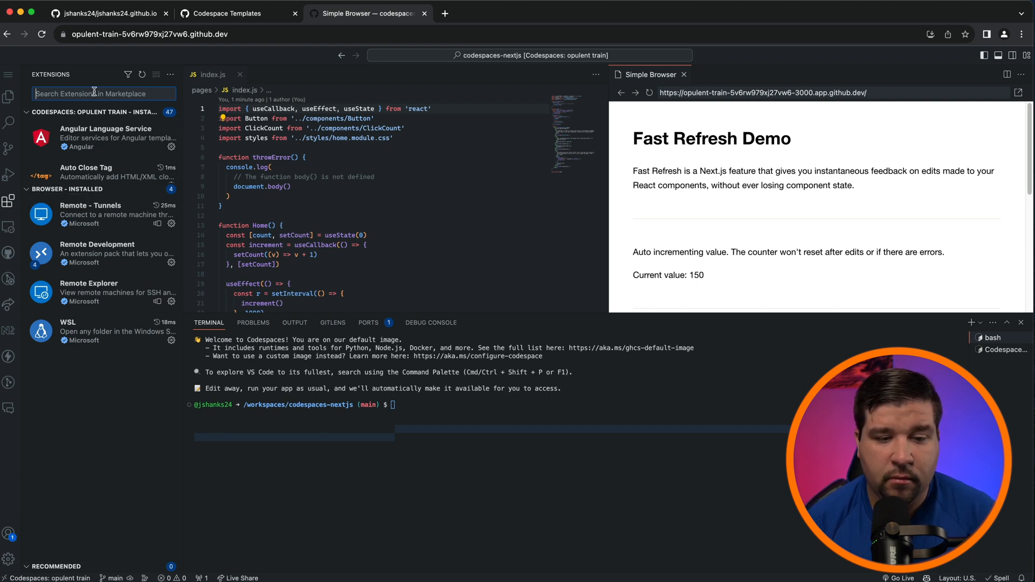
pyautogui.write('hyper them')
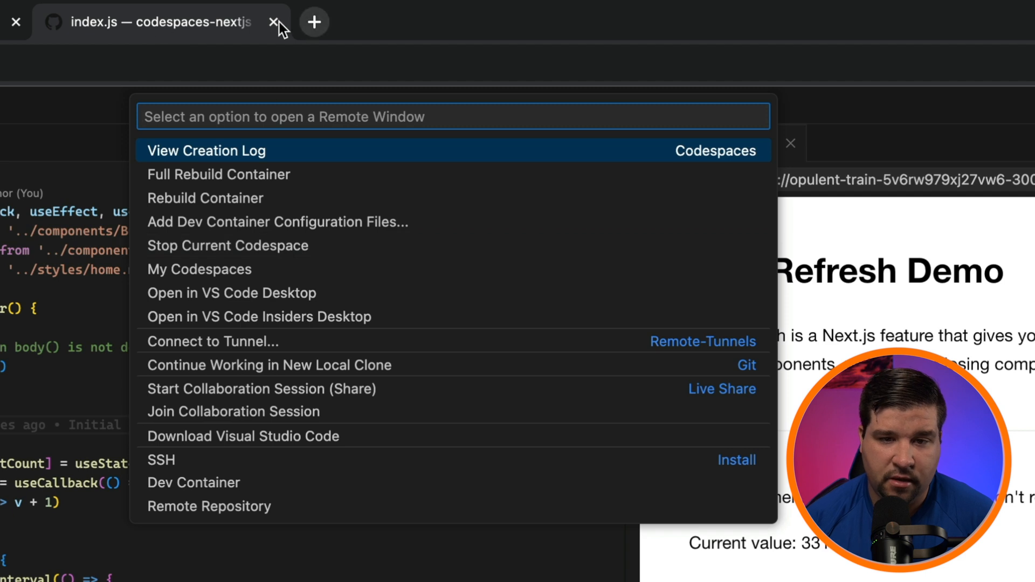
# Leave the editor for the Your codespaces dashboard listing the opulent train codespace
pyautogui.click(228, 245)
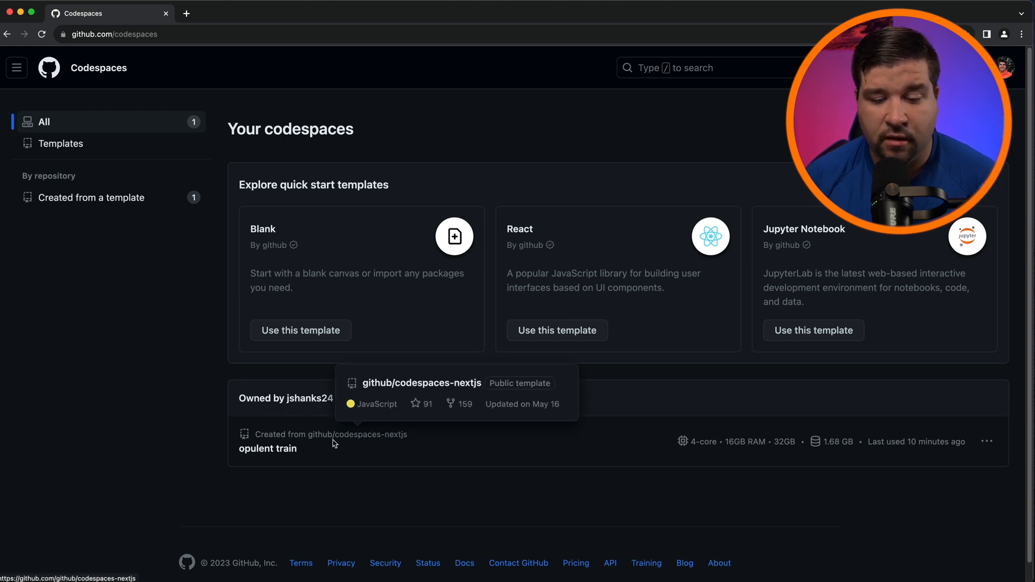
pyautogui.click(986, 442)
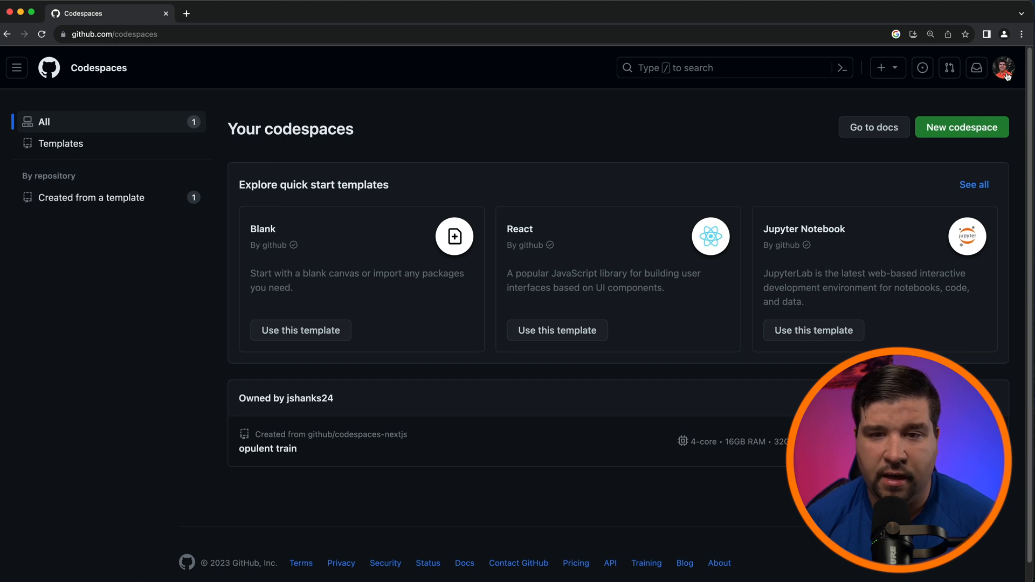
# In account Settings > Codespaces, set the default idle timeout to 10 minutes and save
pyautogui.click(1004, 67)
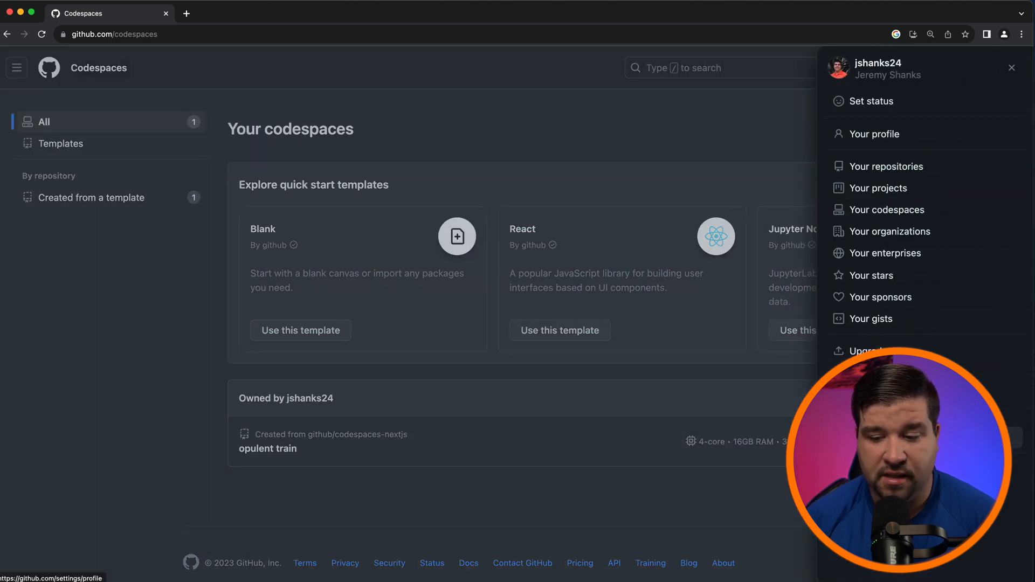
pyautogui.click(874, 134)
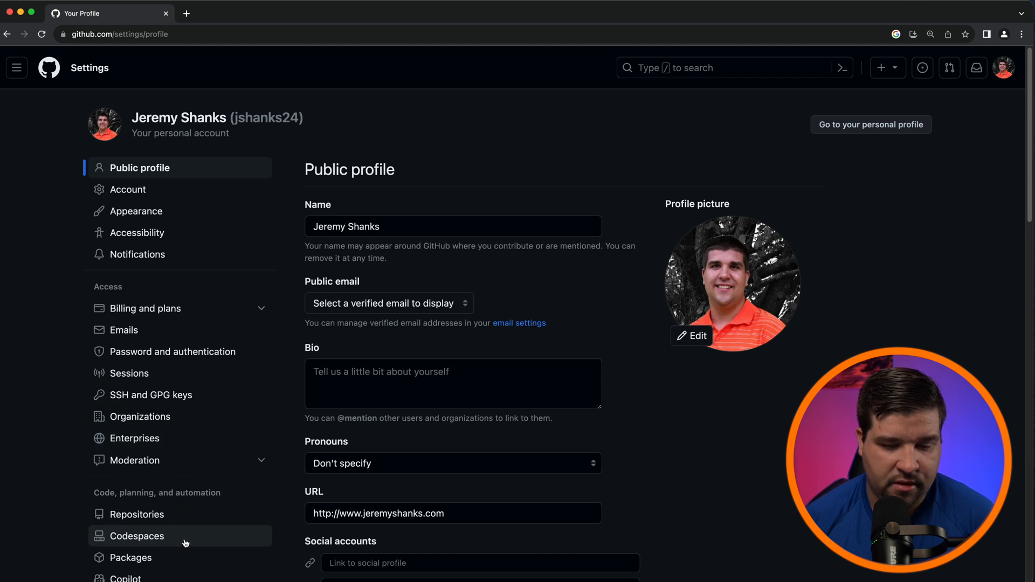
pyautogui.click(137, 535)
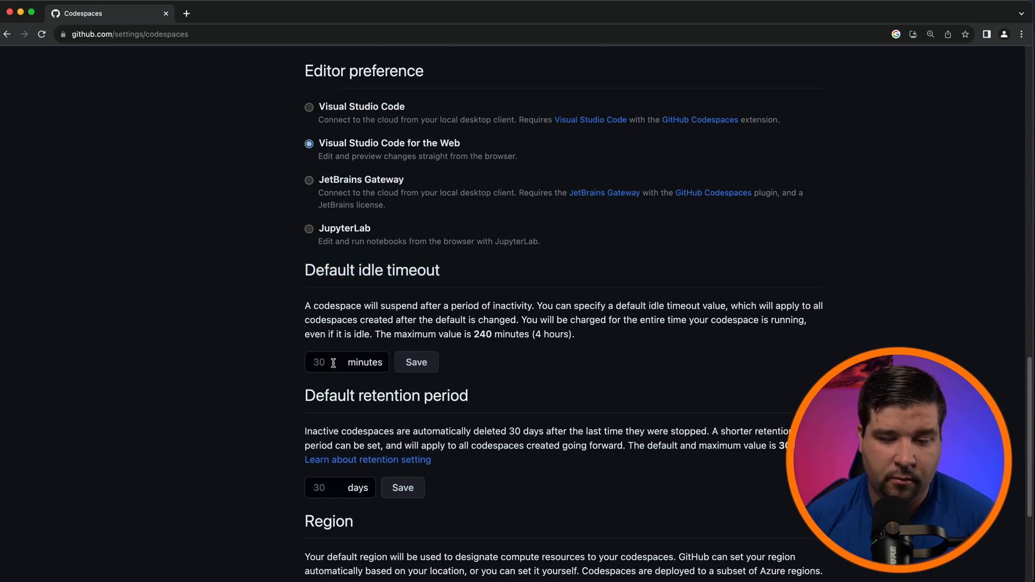
pyautogui.click(321, 362)
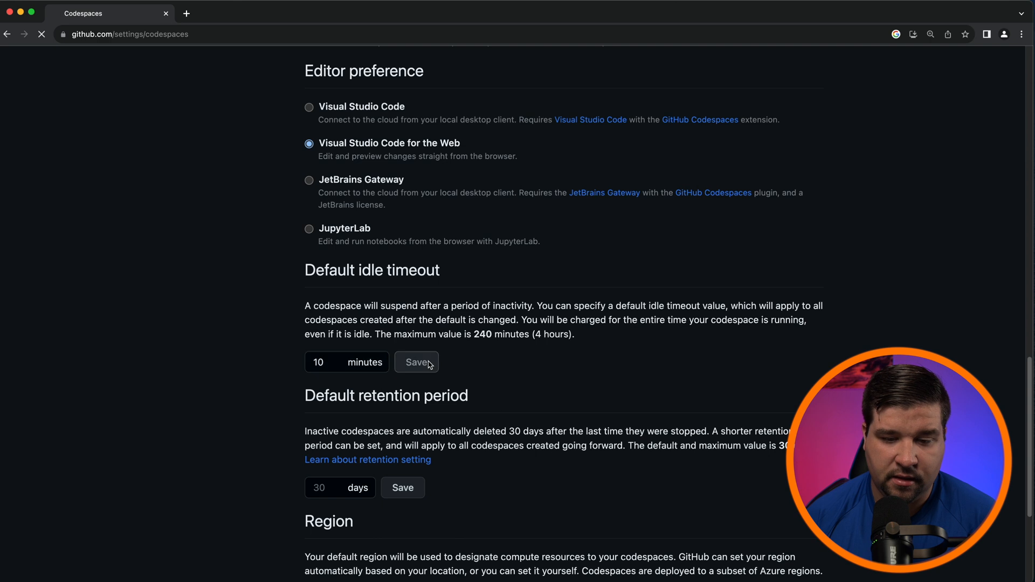
pyautogui.scroll(-3)
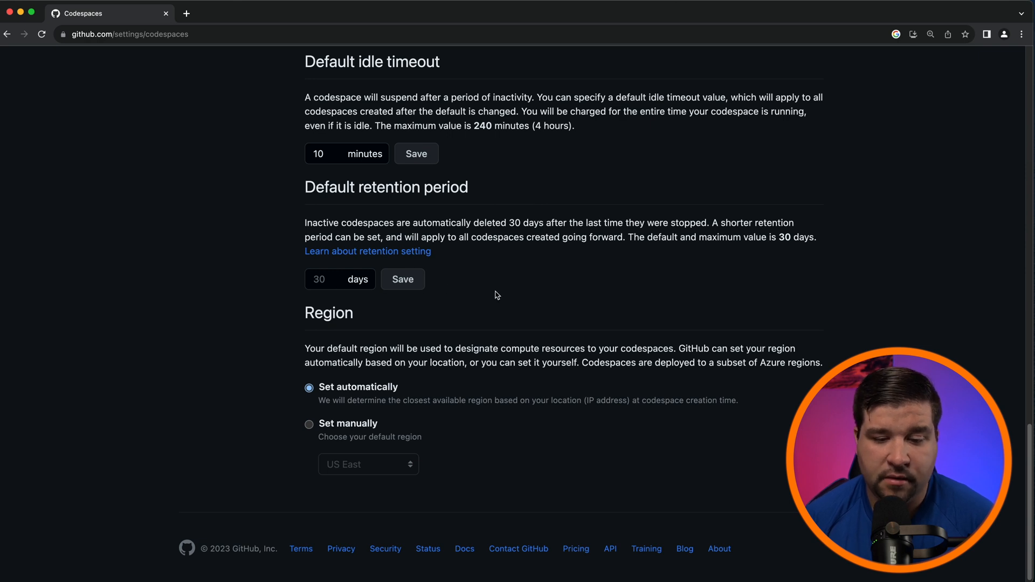
pyautogui.moveTo(560, 343)
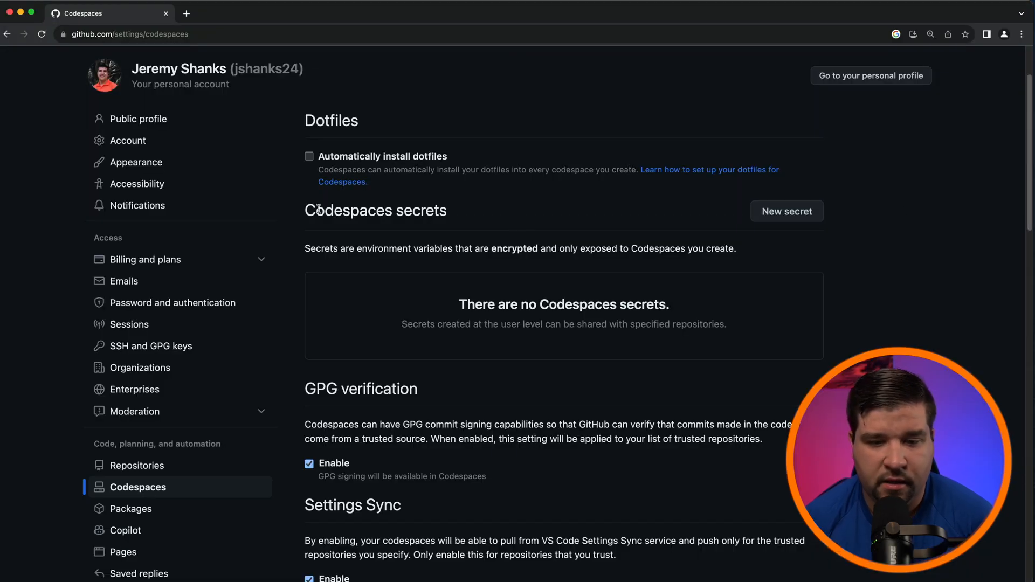
pyautogui.moveTo(492, 214)
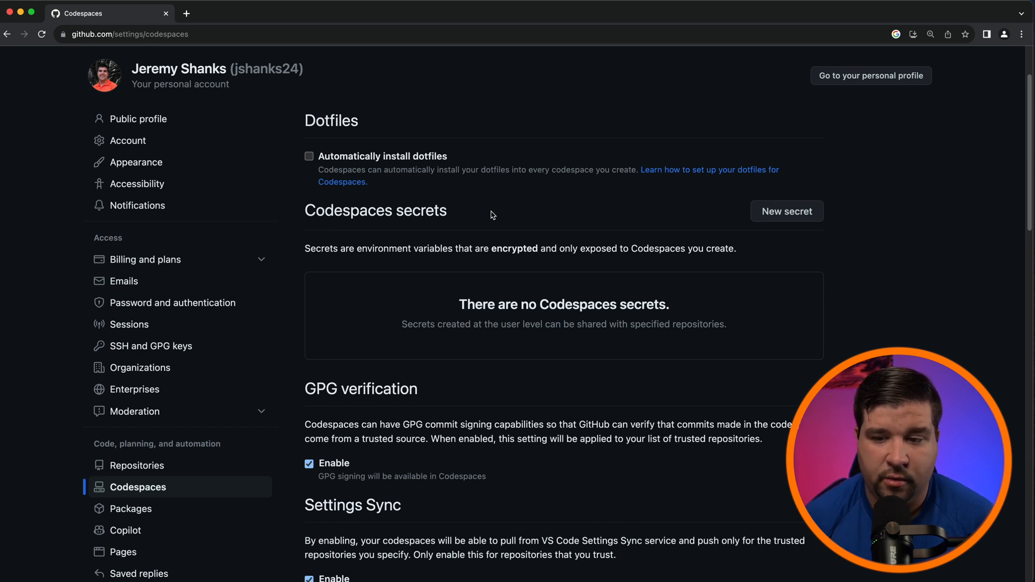
pyautogui.click(785, 211)
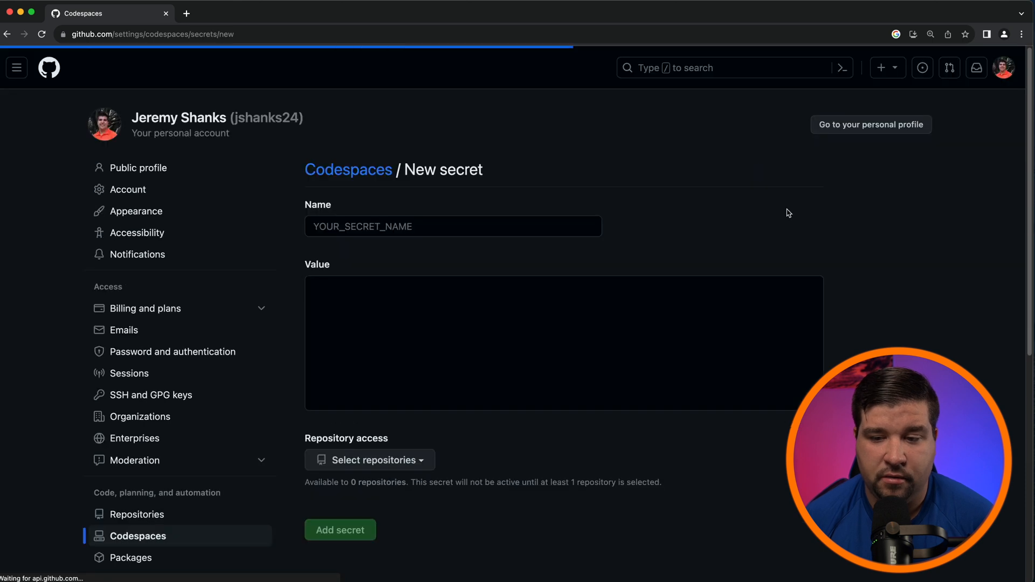
pyautogui.write('M')
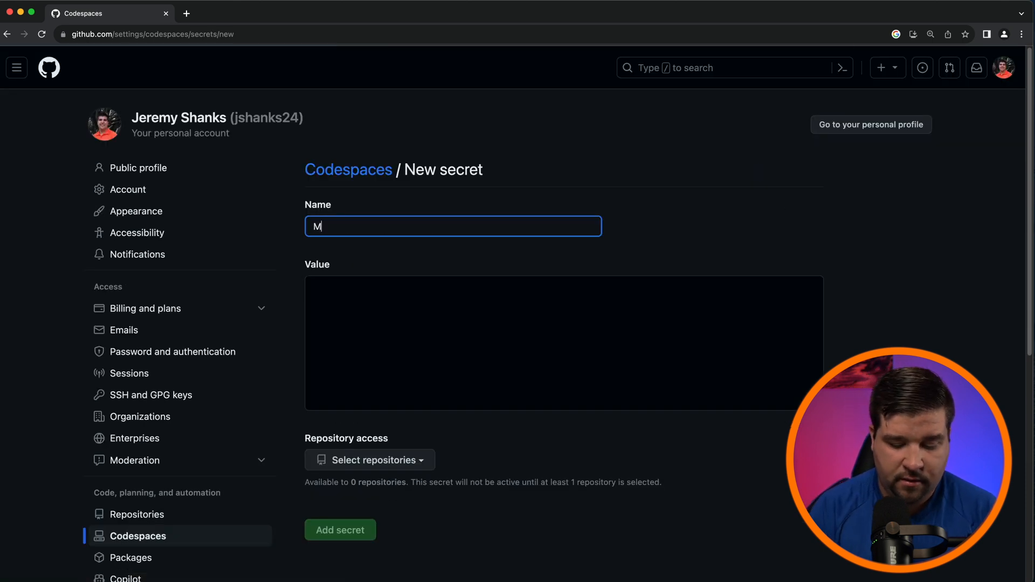
pyautogui.write('Y_SECRET')
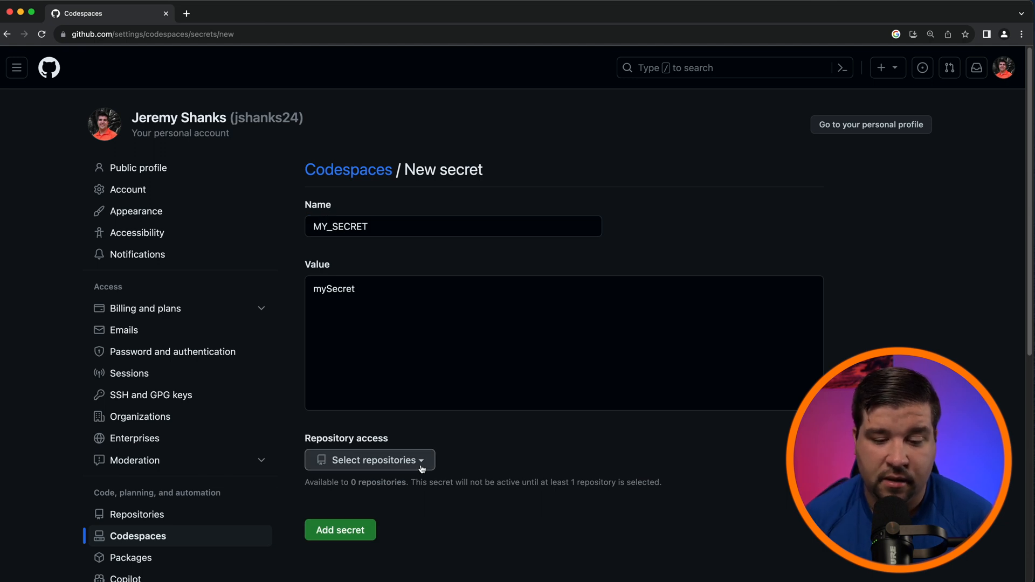
pyautogui.click(340, 529)
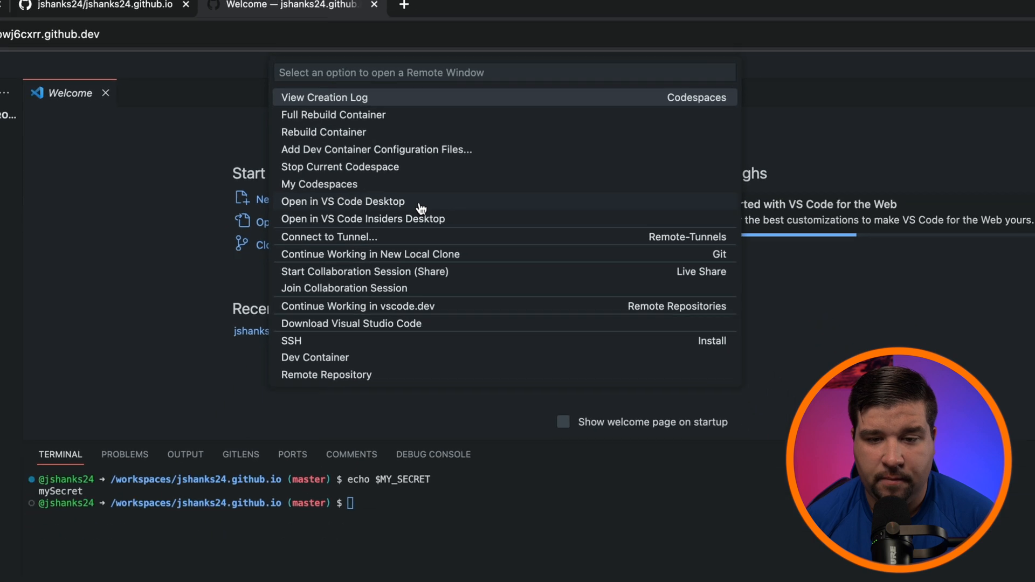
pyautogui.click(343, 201)
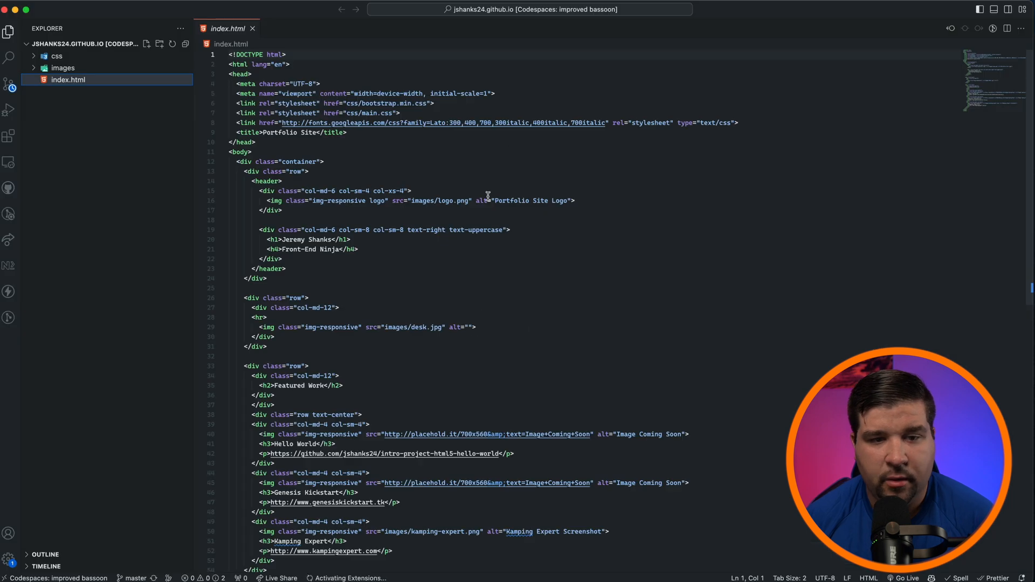
pyautogui.moveTo(361, 141)
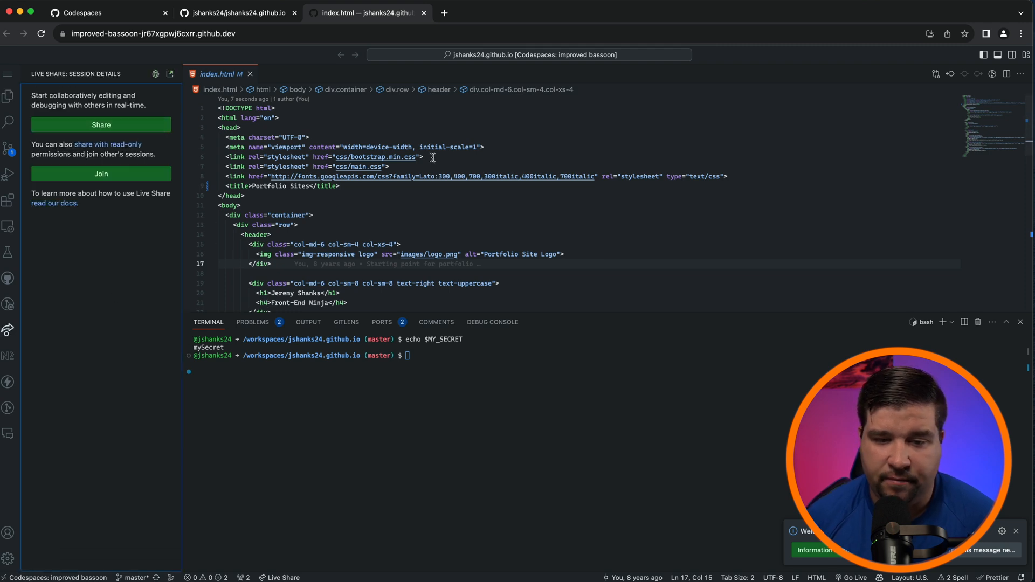
# Edit the index.html title to 'Portfolio Sites' and show the Explorer file list
pyautogui.click(8, 96)
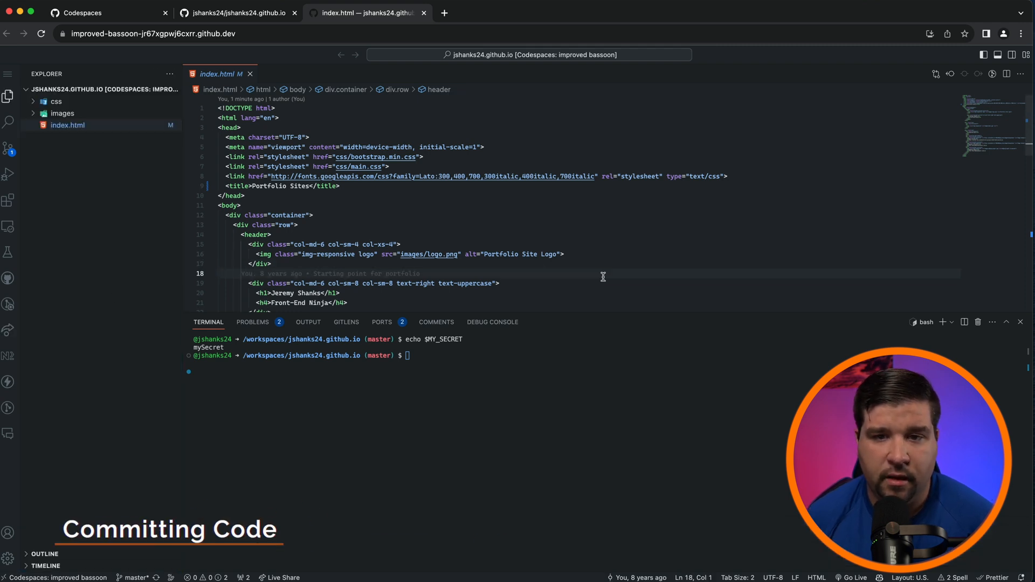
# View the GitHub Docs Codespaces billing article's included storage and core hours table
pyautogui.click(220, 272)
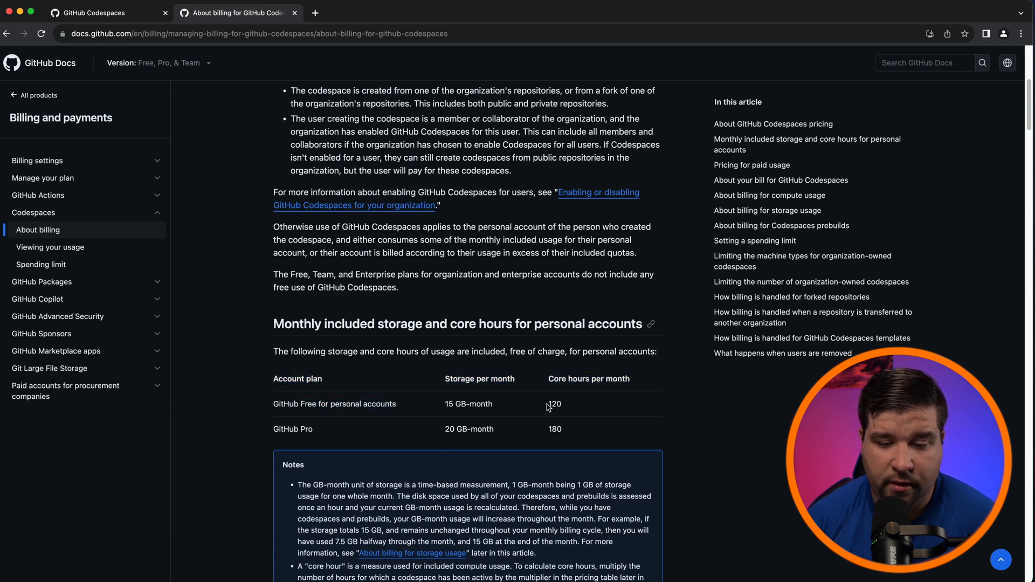
pyautogui.doubleClick(554, 403)
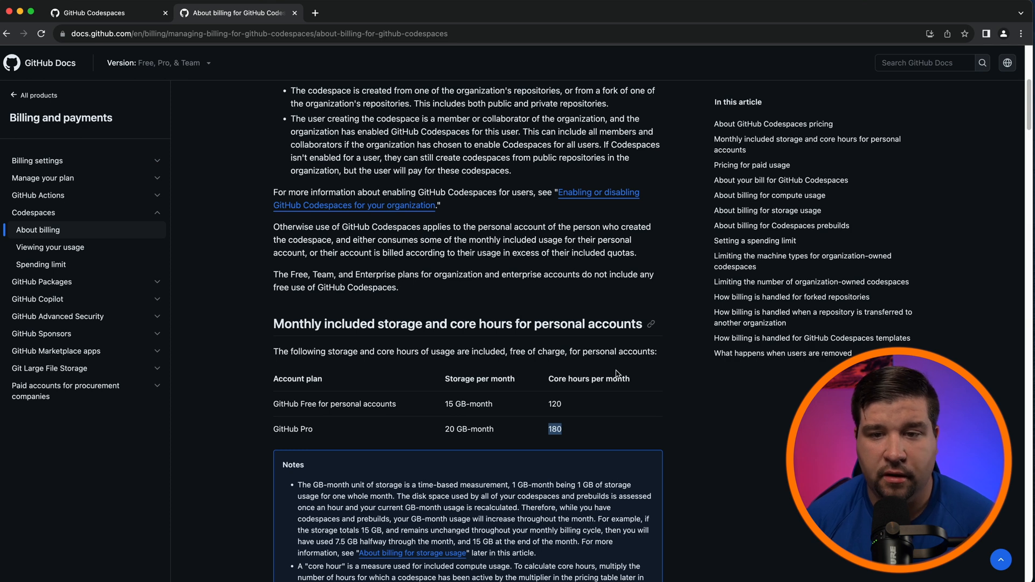
pyautogui.scroll(-3)
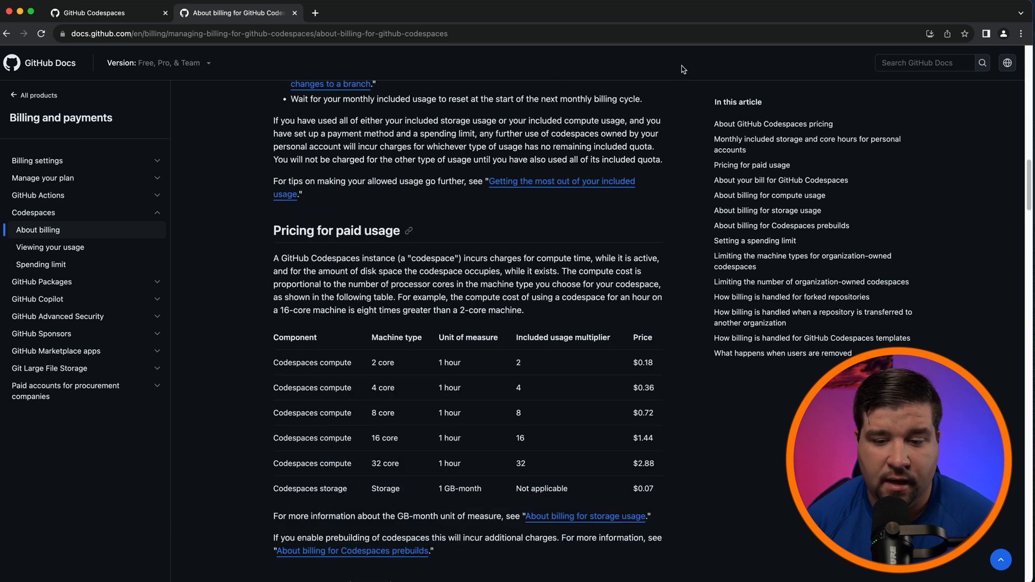
pyautogui.scroll(-3)
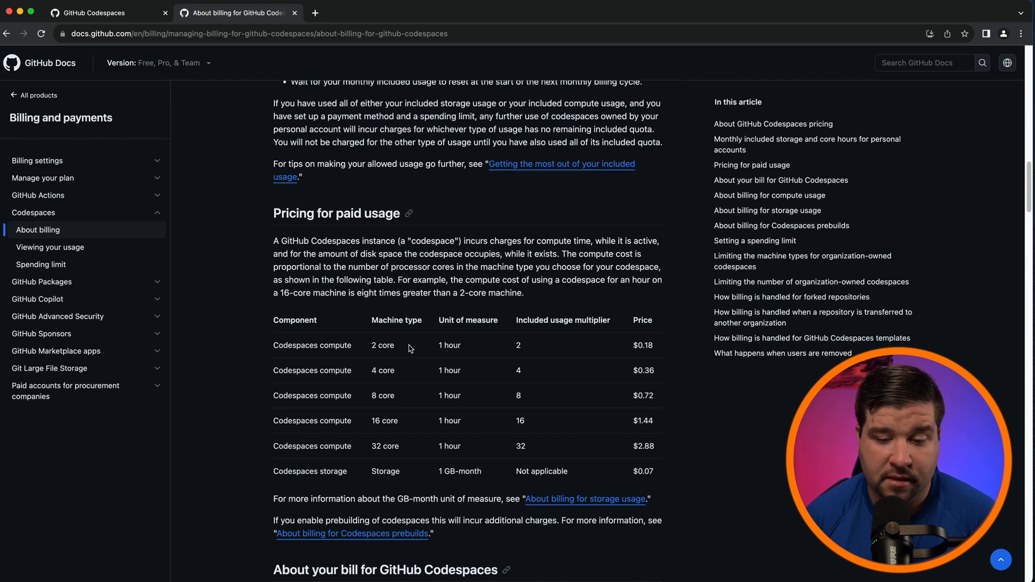
pyautogui.moveTo(381, 369)
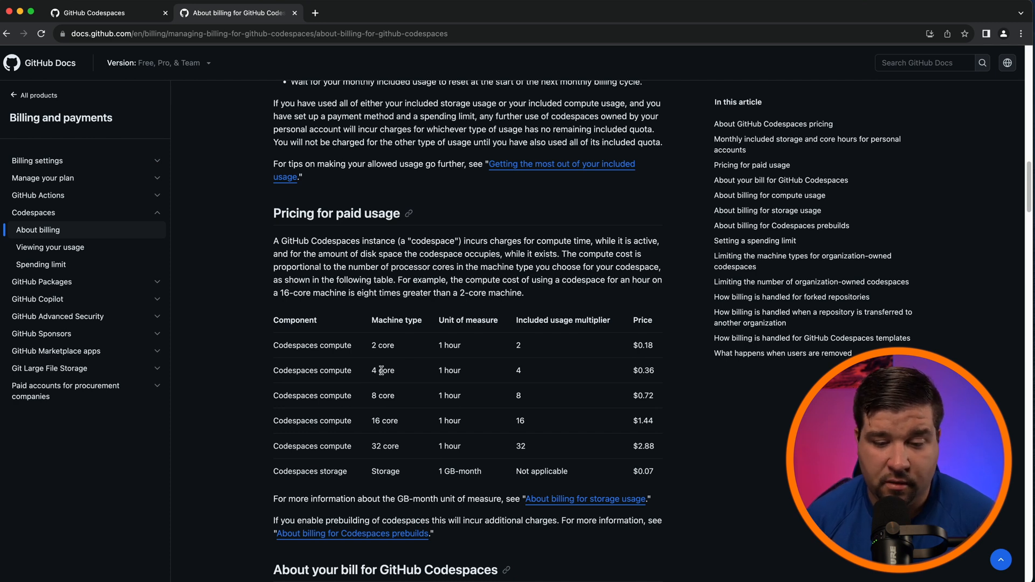
pyautogui.moveTo(408, 374)
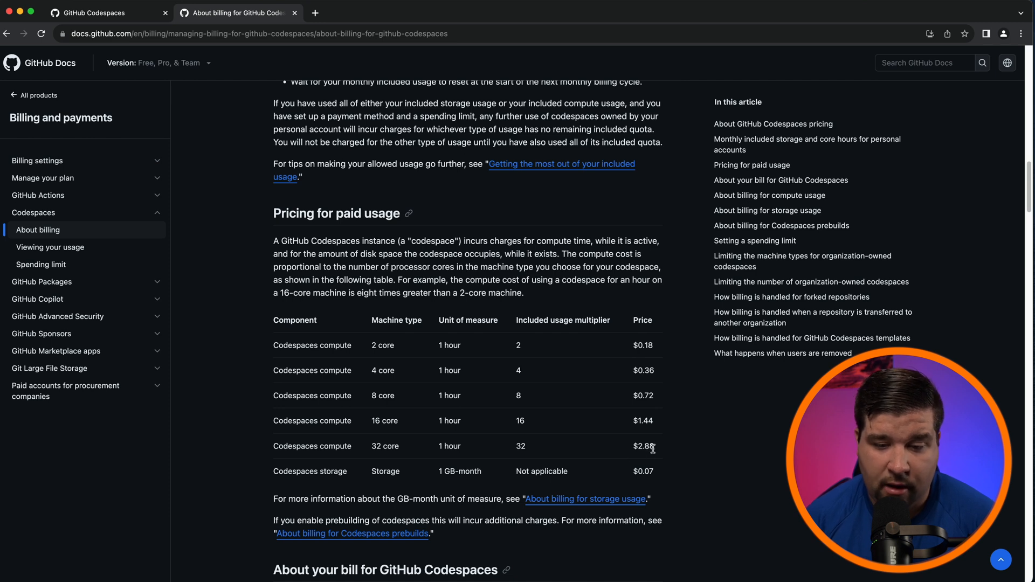
pyautogui.moveTo(646, 292)
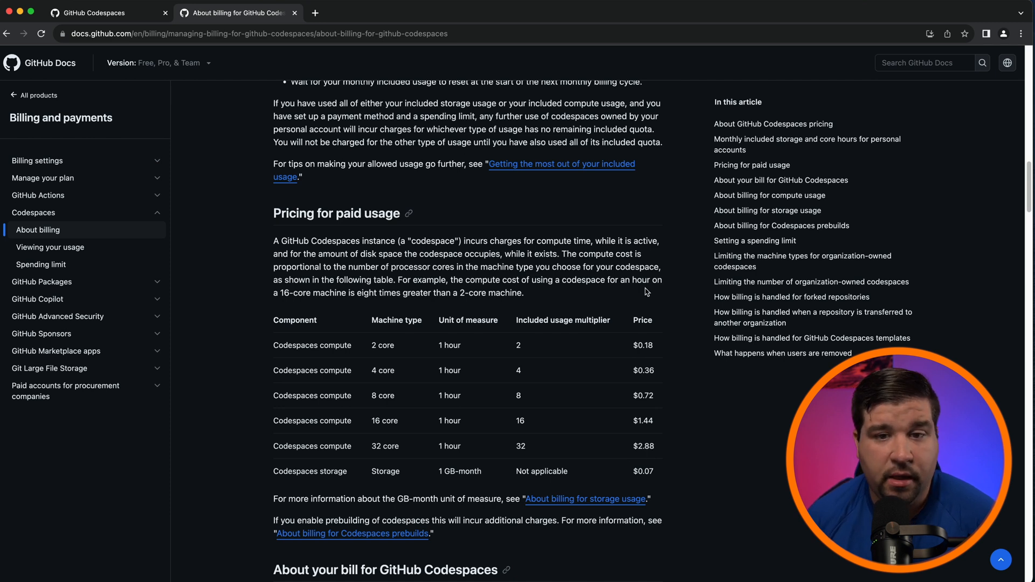